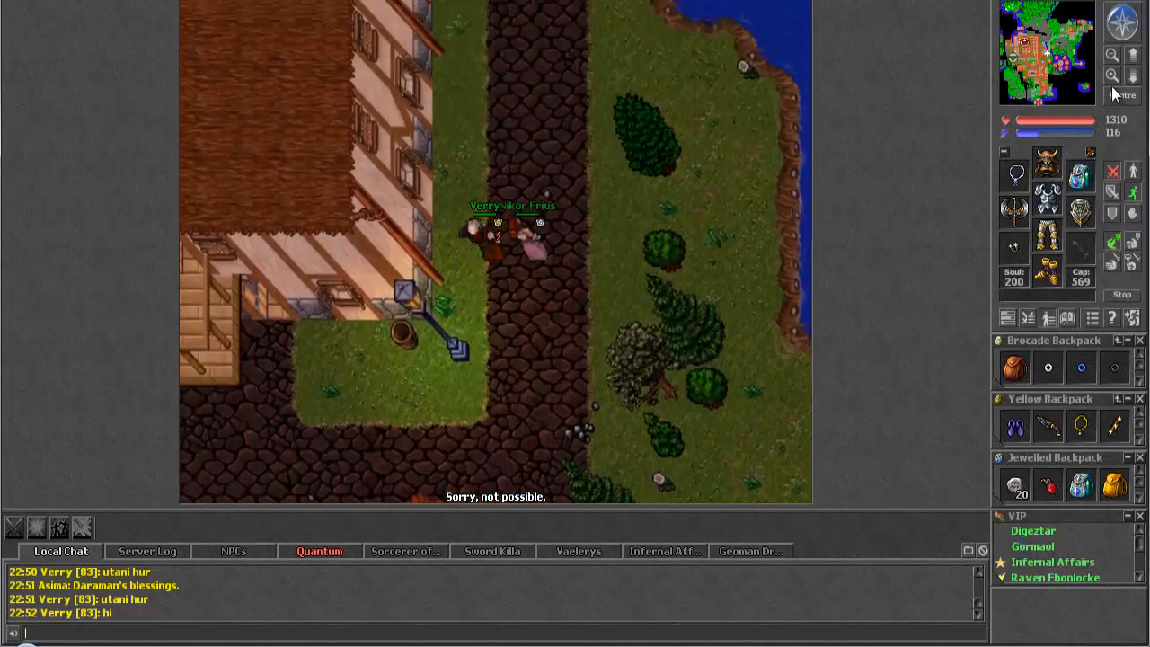
- Walk the character out of town along the path toward the cave stairs
left_click(1121, 21)
type("s")
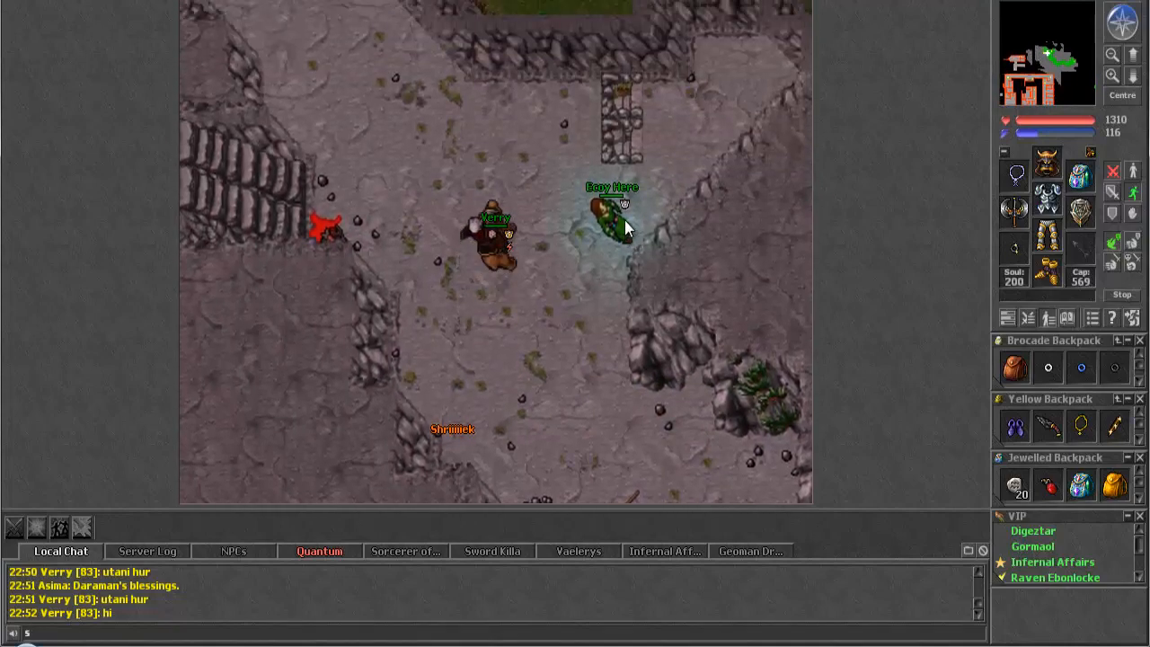
left_click(614, 206)
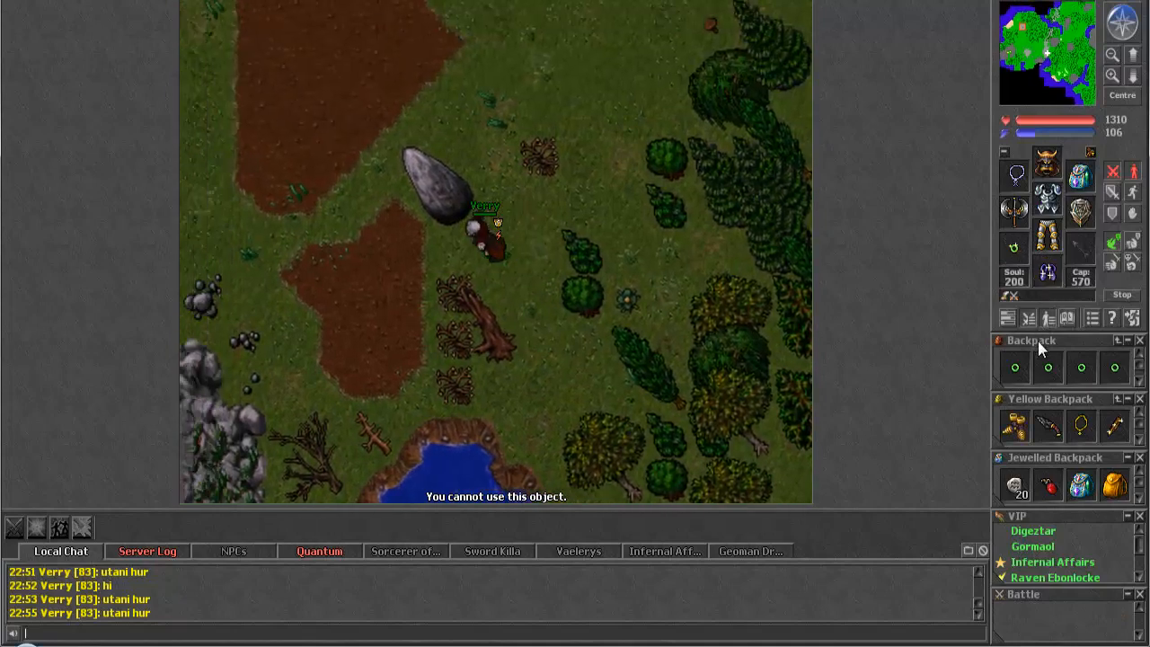
- Collapse the empty Backpack container in the side panel
left_click(1127, 340)
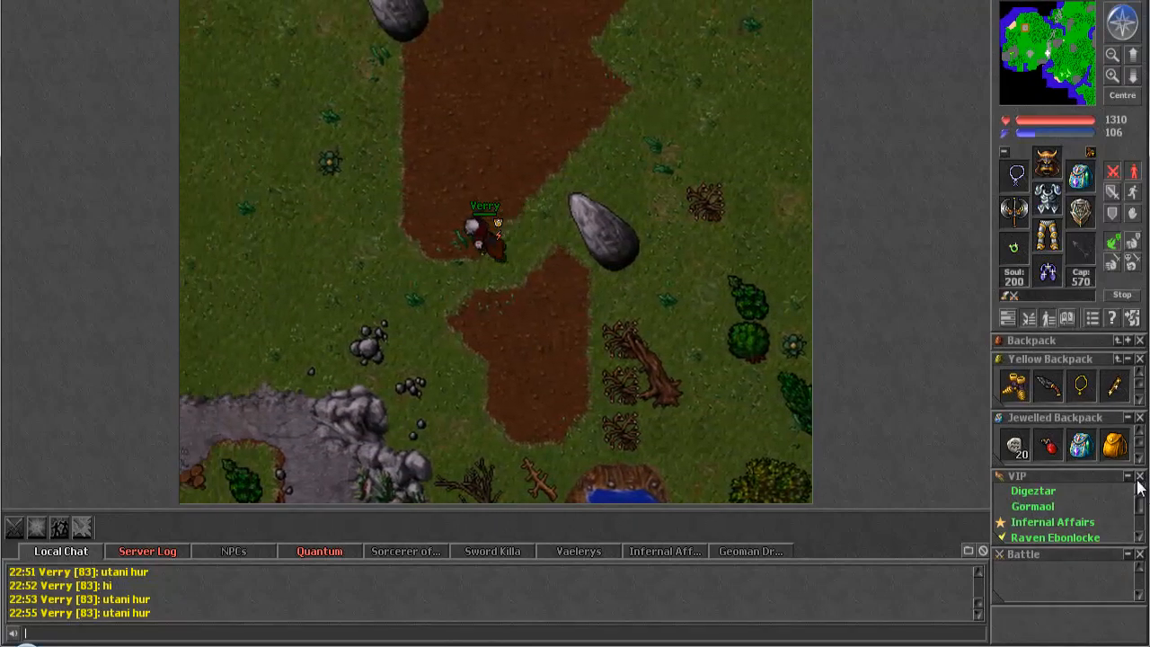